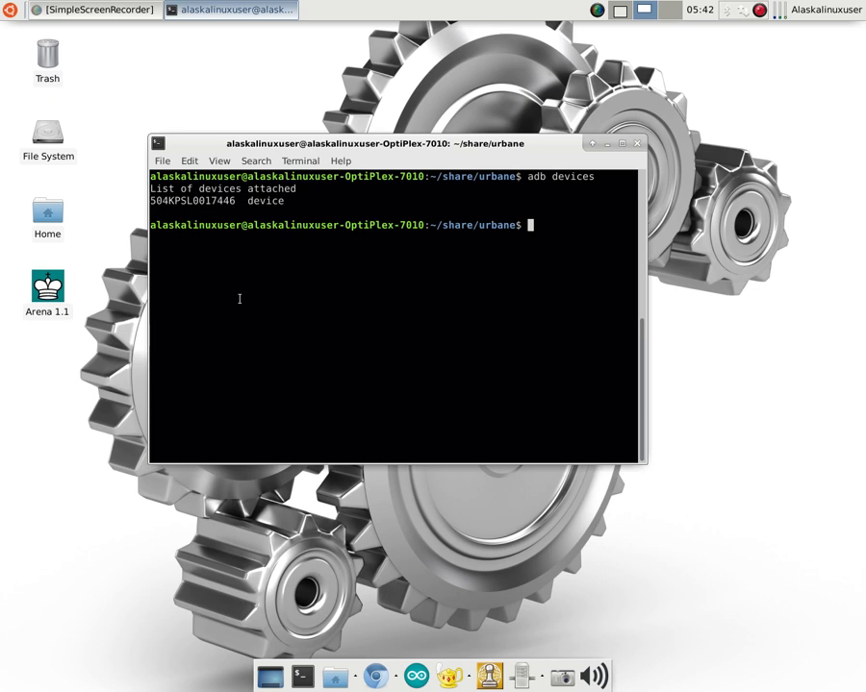
# - Open an adb shell on the smartwatch and switch to root with su
pyautogui.write('adb shell')
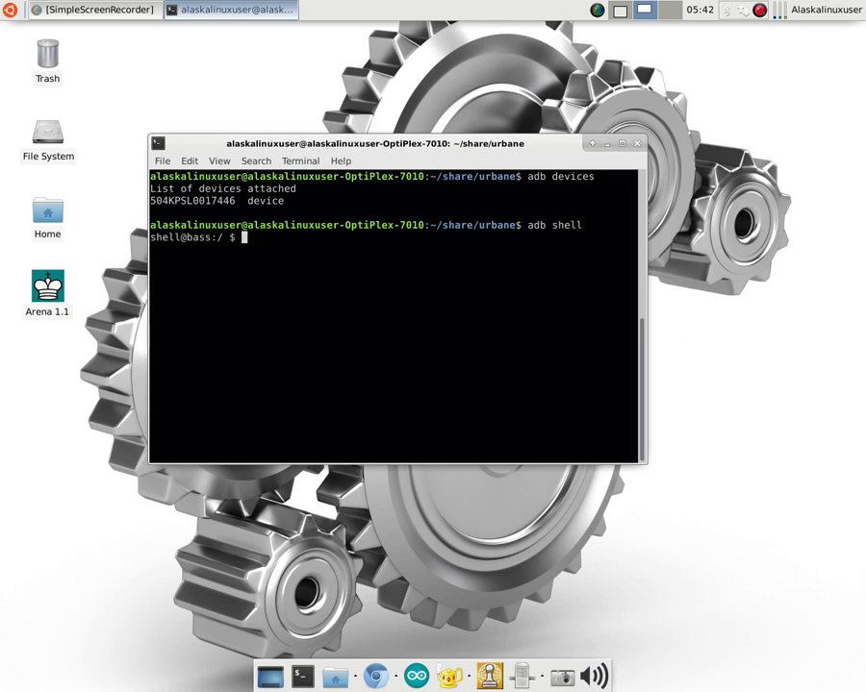
pyautogui.write('su')
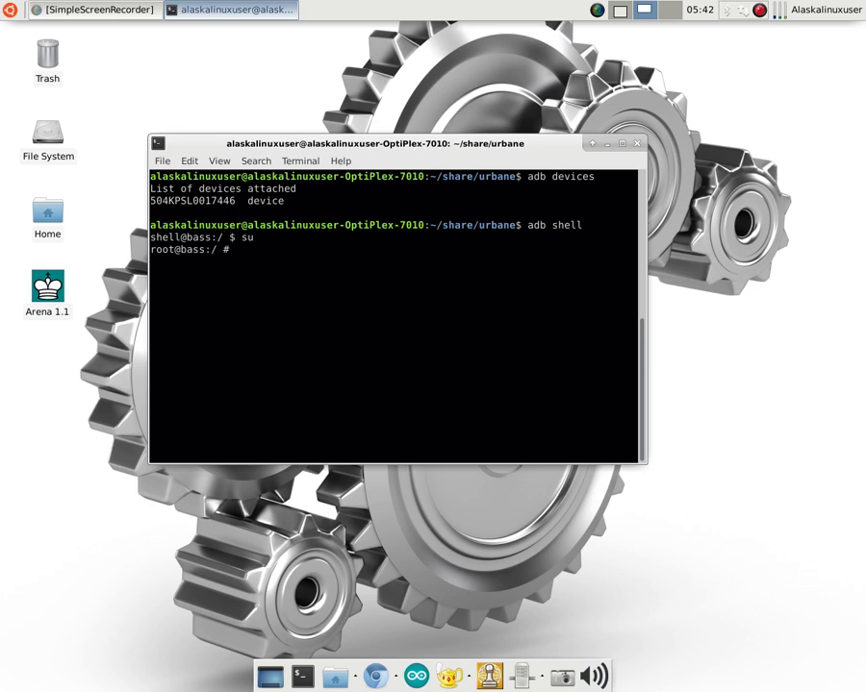
# - List the watch's mounted partitions and filter them for the system partition
pyautogui.write('moun')
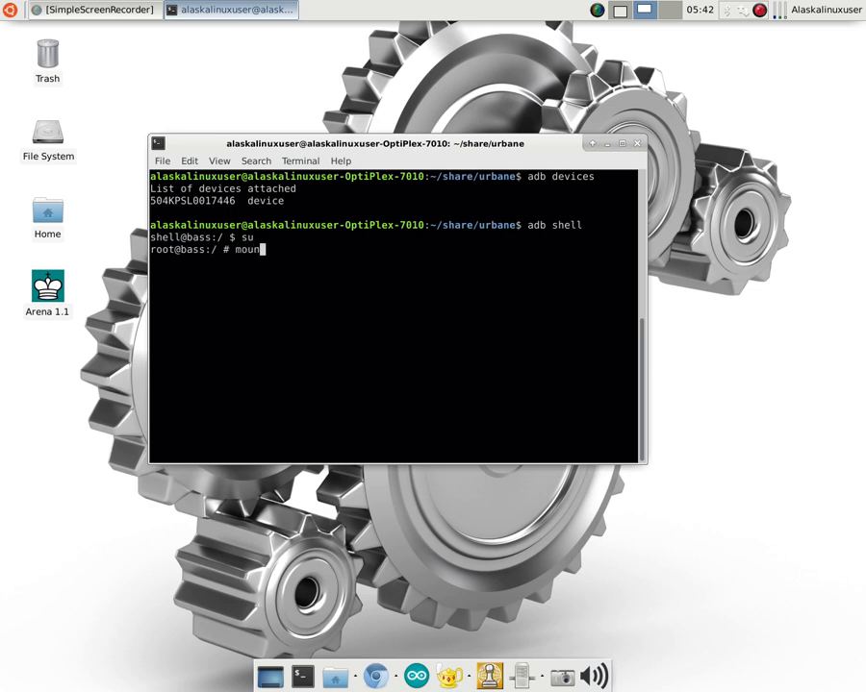
pyautogui.write('t')
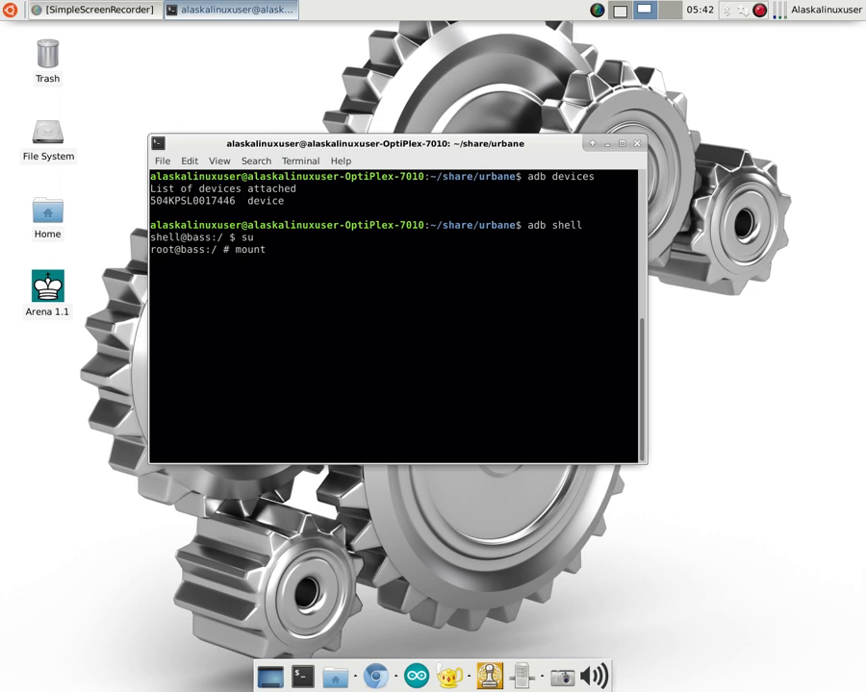
pyautogui.press('Return')
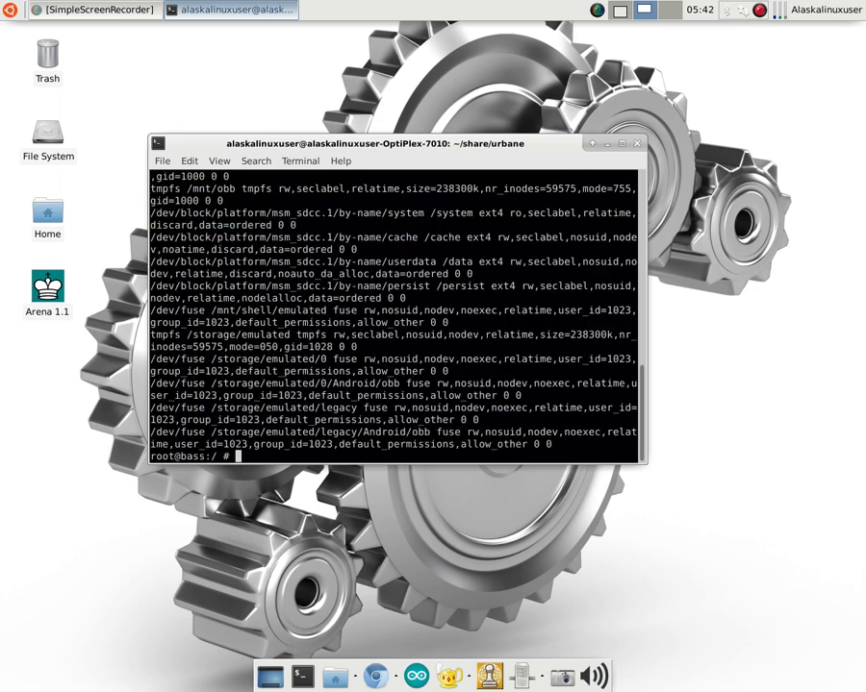
pyautogui.write('mount')
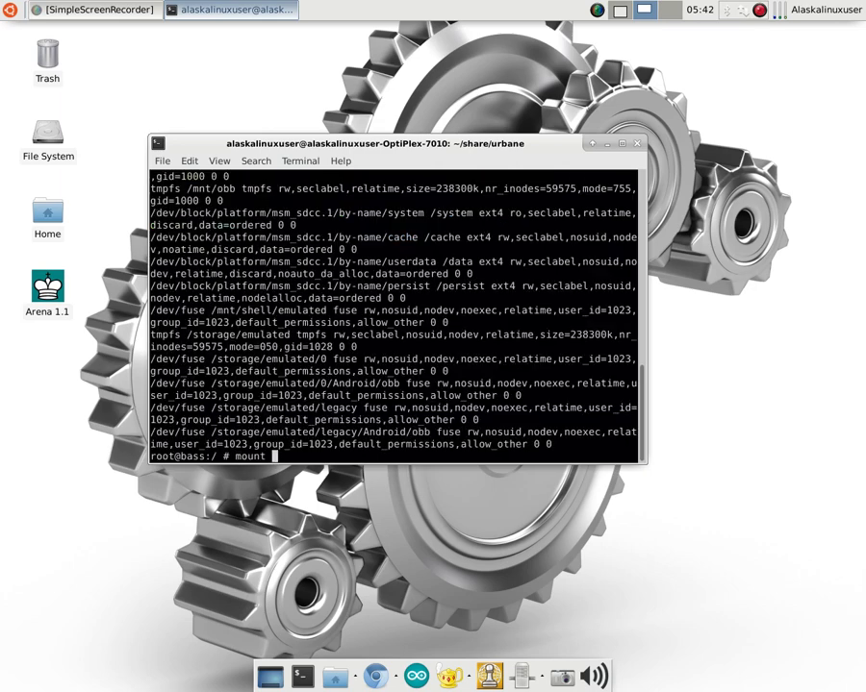
pyautogui.write('| gr')
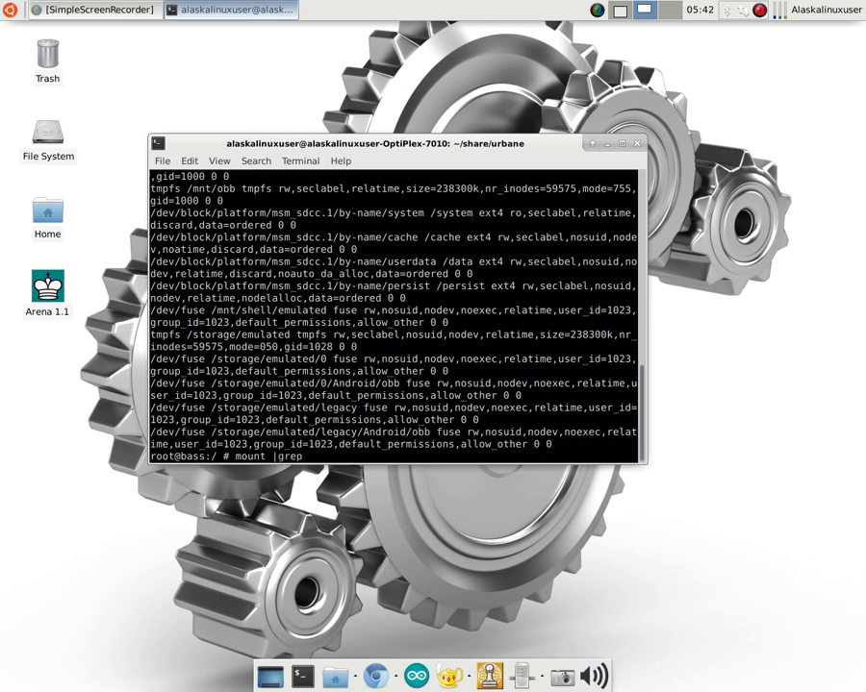
pyautogui.write('su')
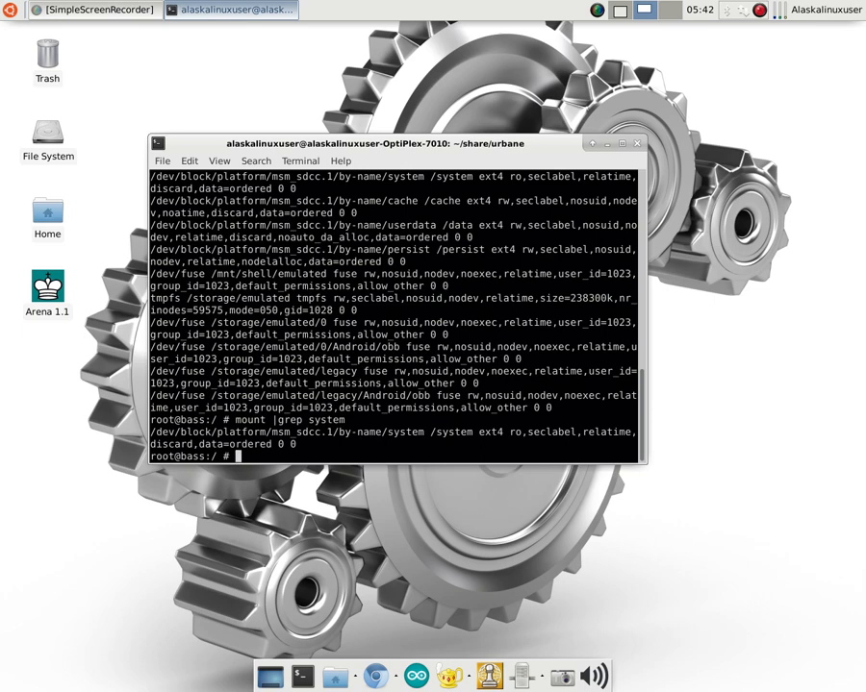
# - Remount /system read-write and confirm it now shows as rw
pyautogui.write('mount -o')
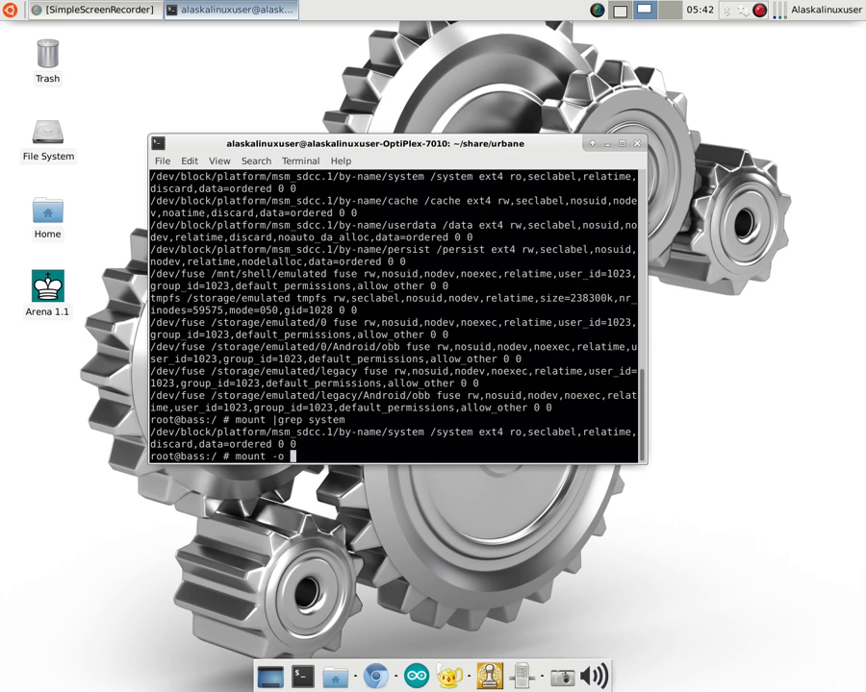
pyautogui.write('remount,r')
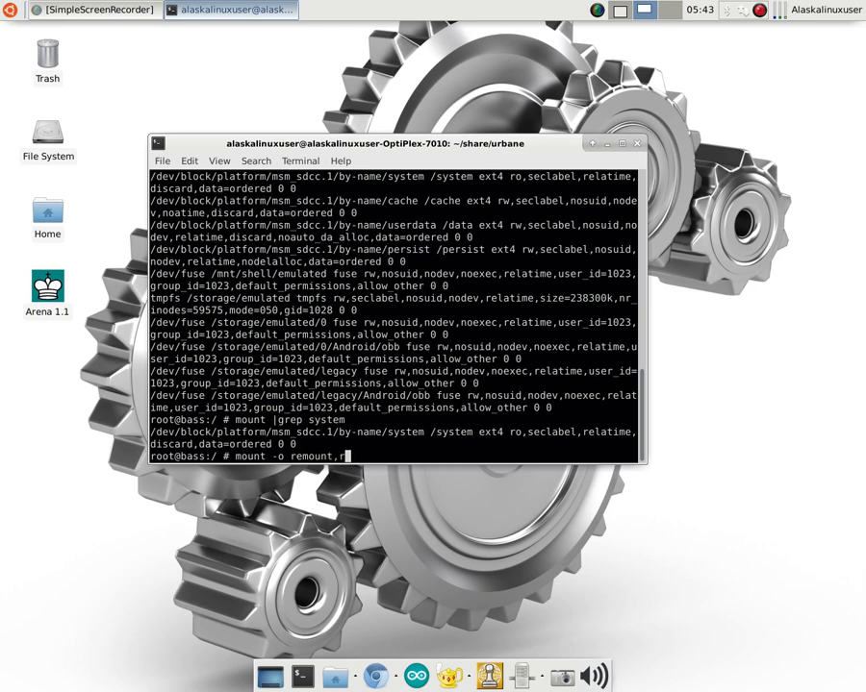
pyautogui.write('/system')
pyautogui.write('mount |grep system')
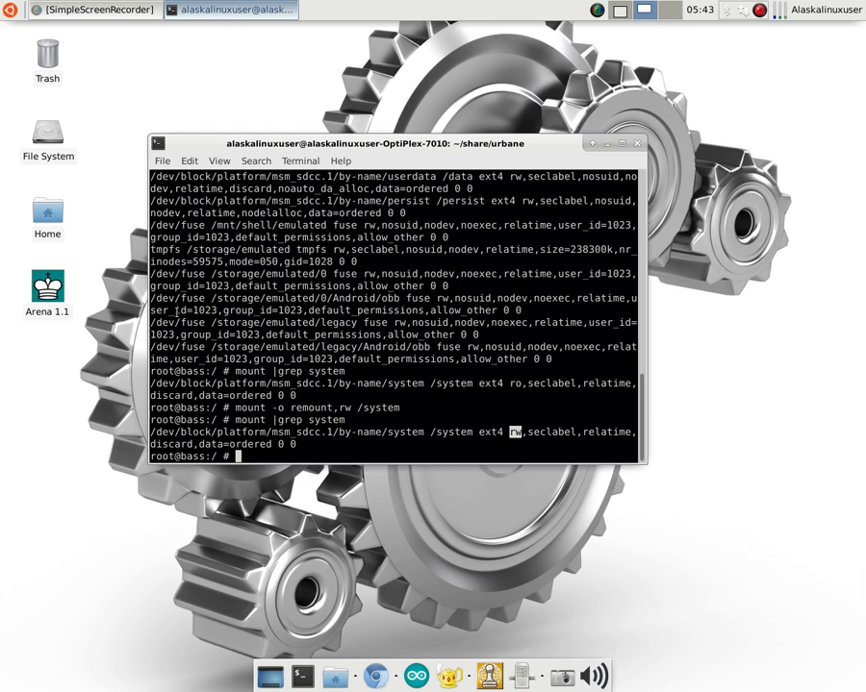
# - Move into the system directory on the watch and list its contents
pyautogui.write('cd system')
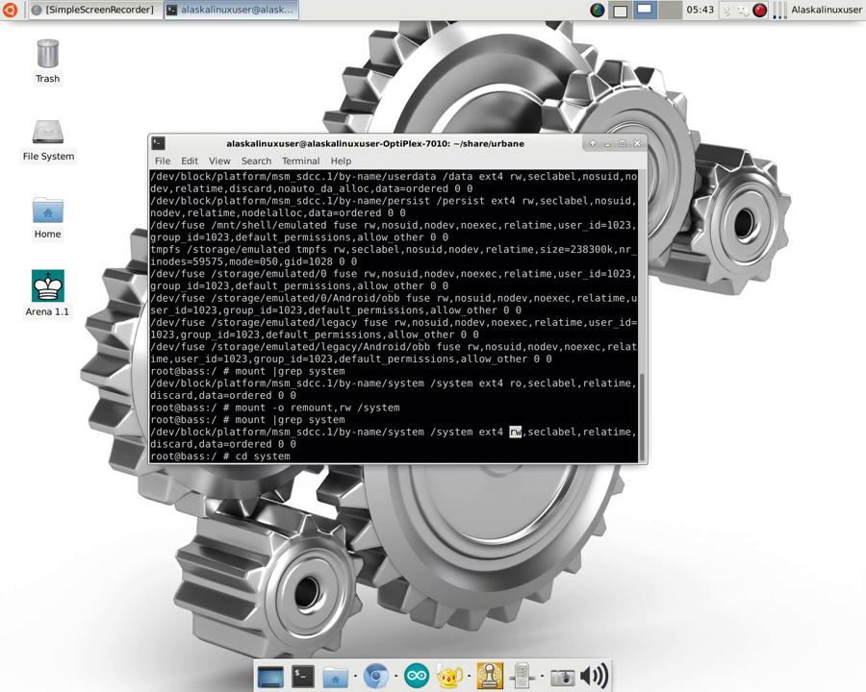
pyautogui.press('Return')
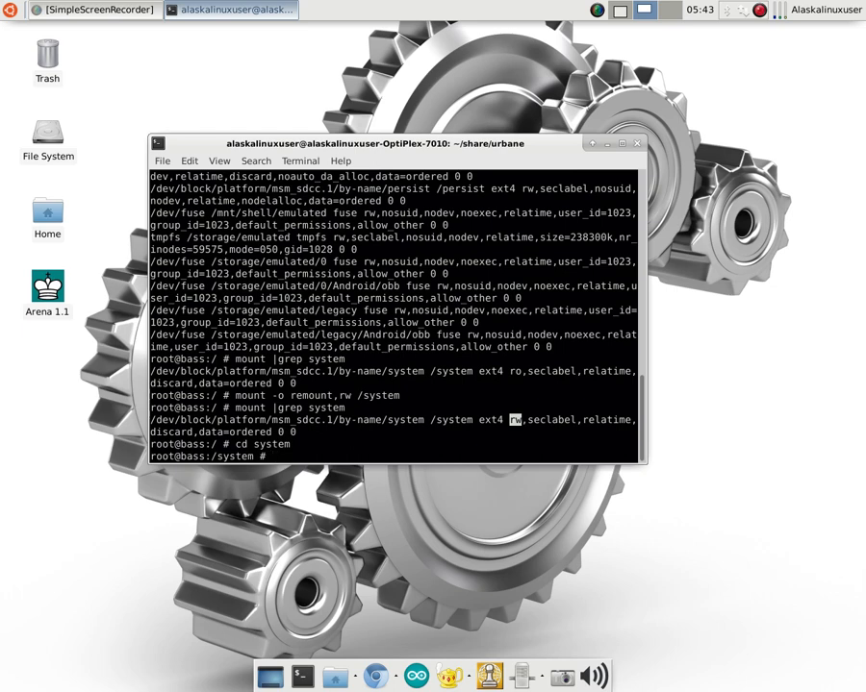
pyautogui.write('ls')
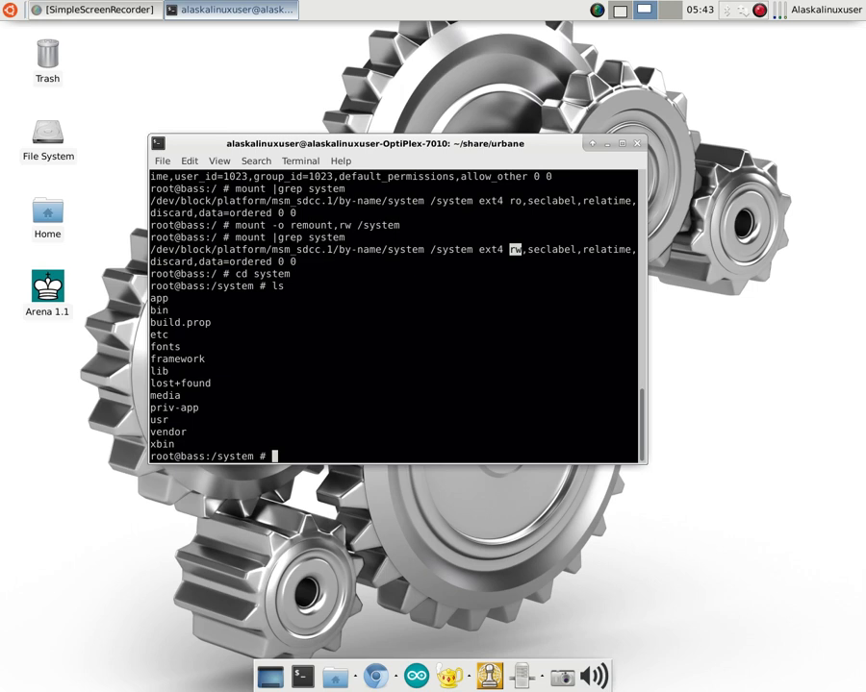
# - Search /system/etc for 'ota' files and move into the security folder
pyautogui.write('cd etc')
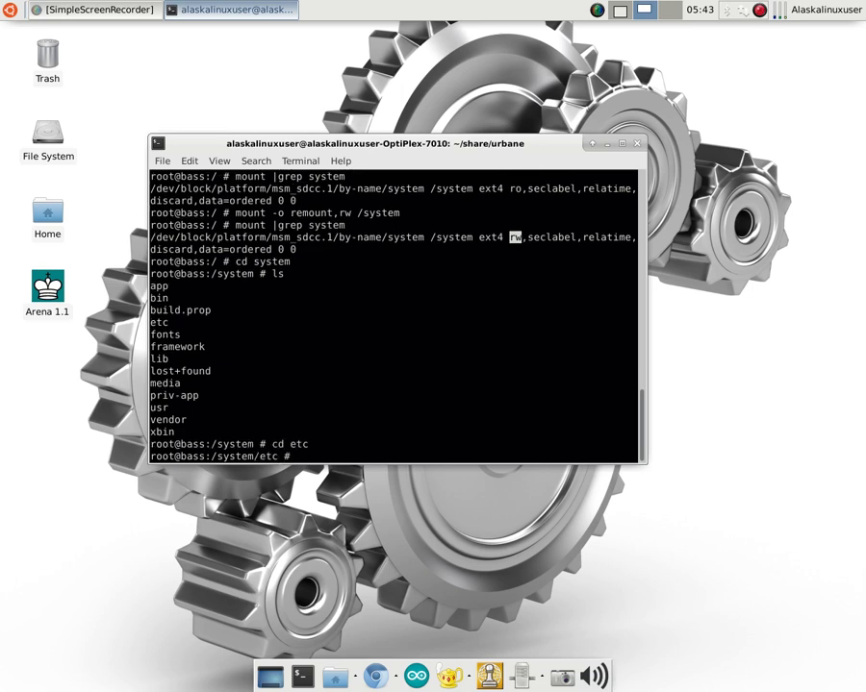
pyautogui.write('find ./')
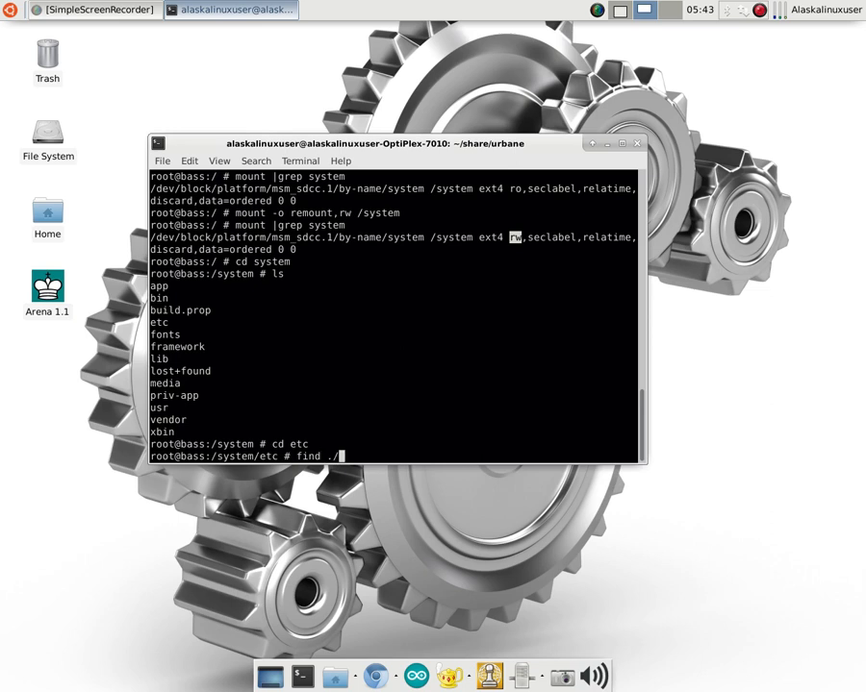
pyautogui.write('|grep ota')
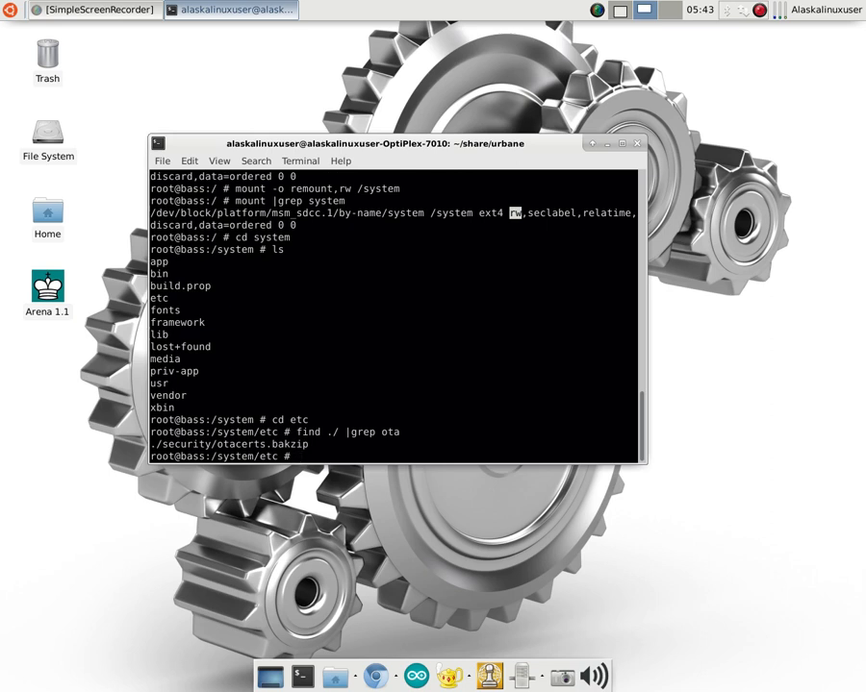
pyautogui.write('cd s')
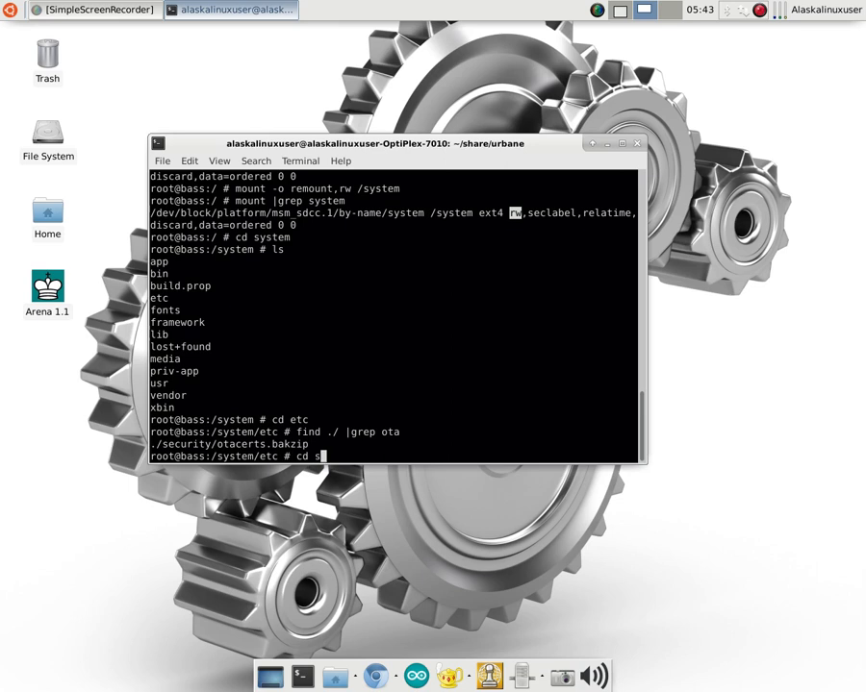
pyautogui.write('ecurity/')
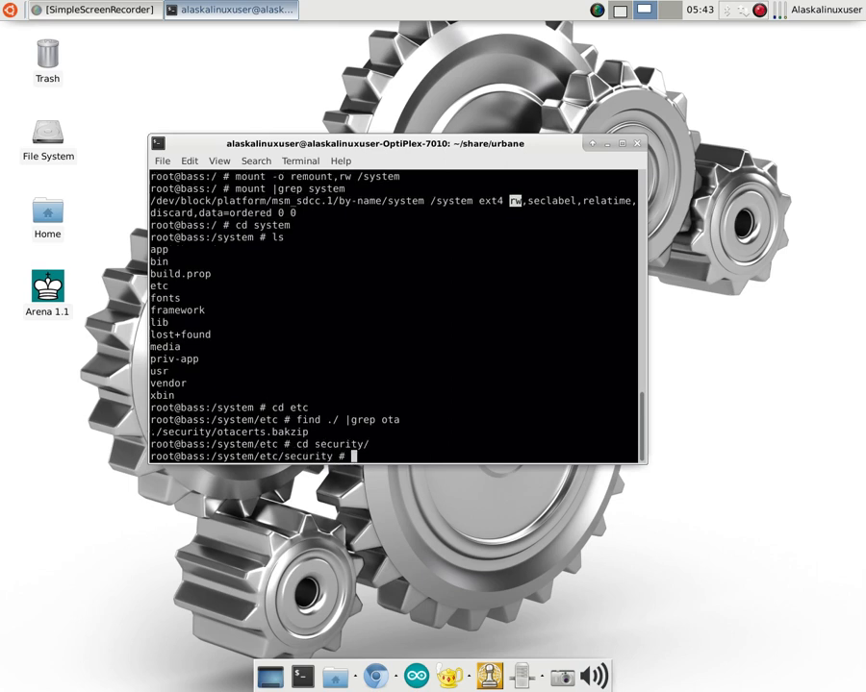
# - List /system/etc/security and select the otacerts.bakzip filename in the output
pyautogui.write('ls')
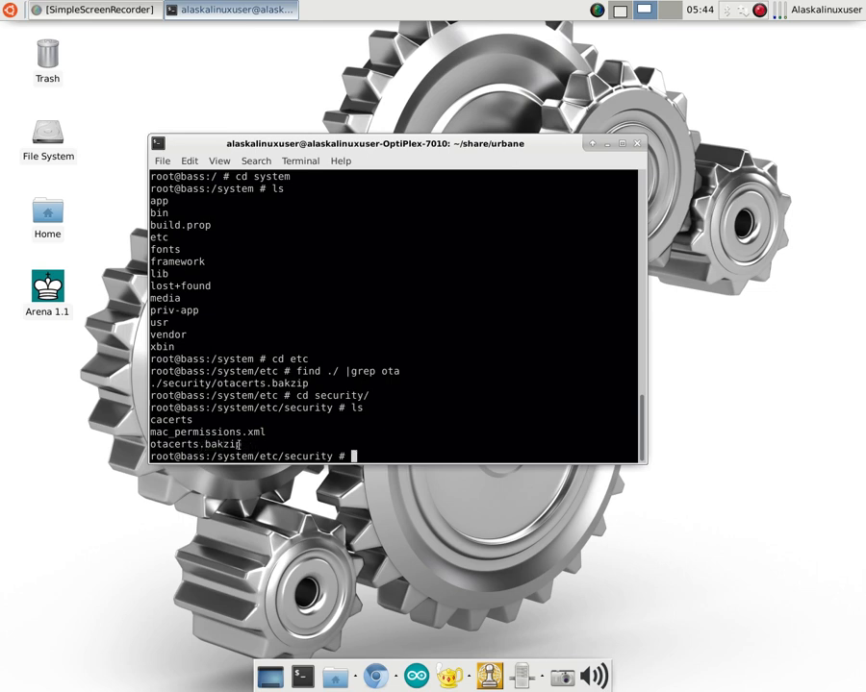
pyautogui.doubleClick(196, 445)
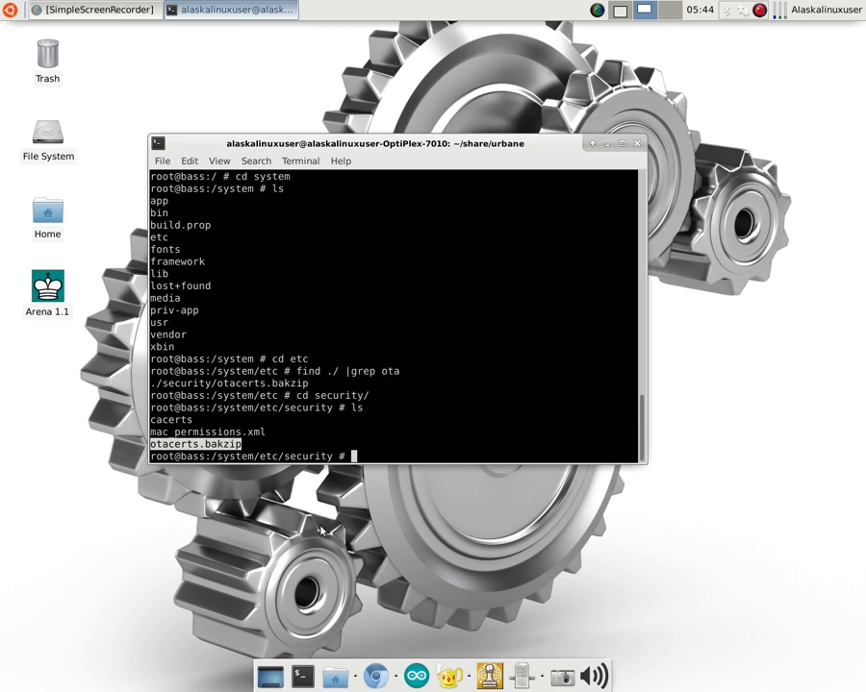
pyautogui.moveTo(610, 337)
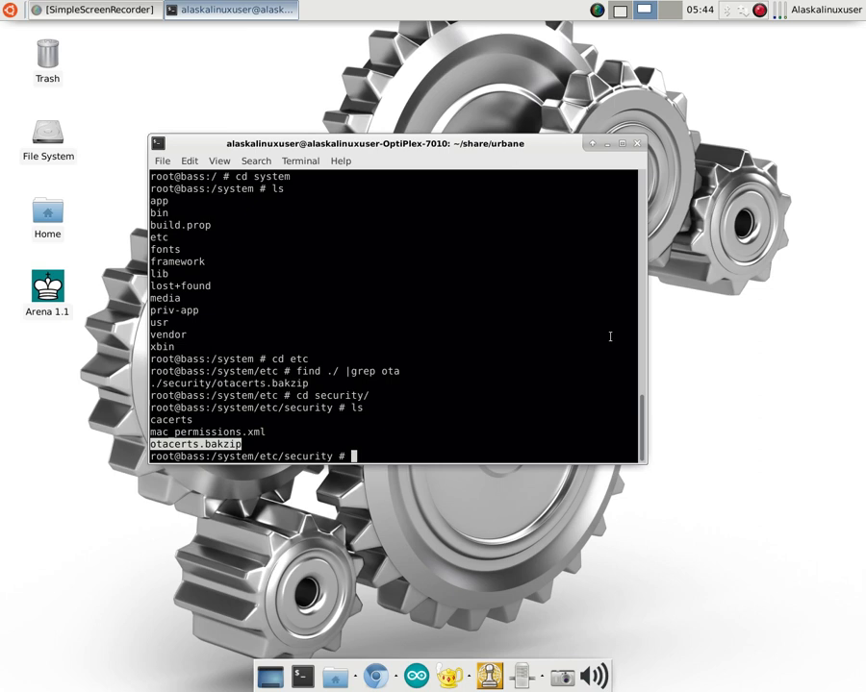
# - Attempt 'mv otacerts.zip otacerts.bakzip', which fails with 'No such file or directory'
pyautogui.write('mv')
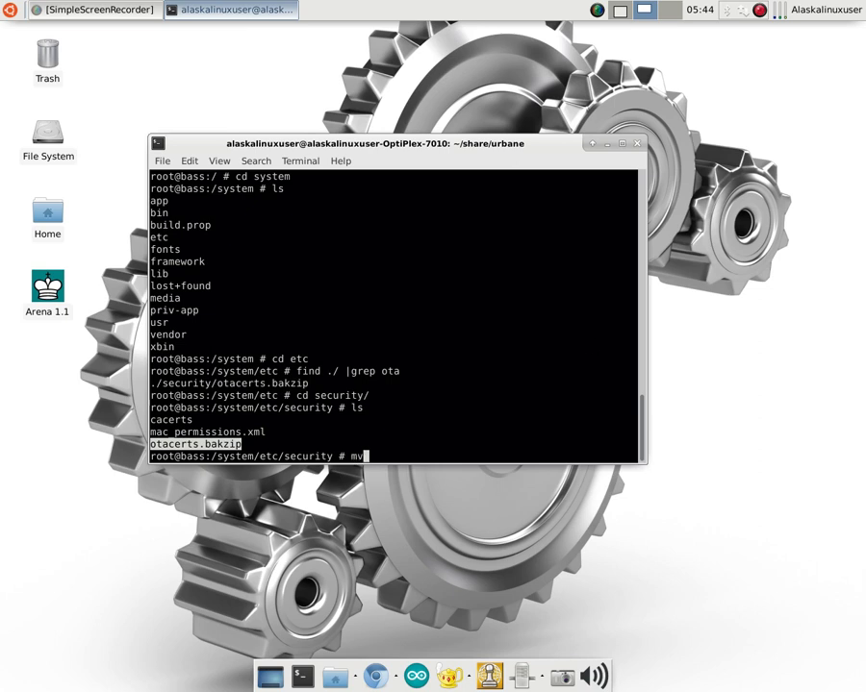
pyautogui.write('otacerts.bakzip')
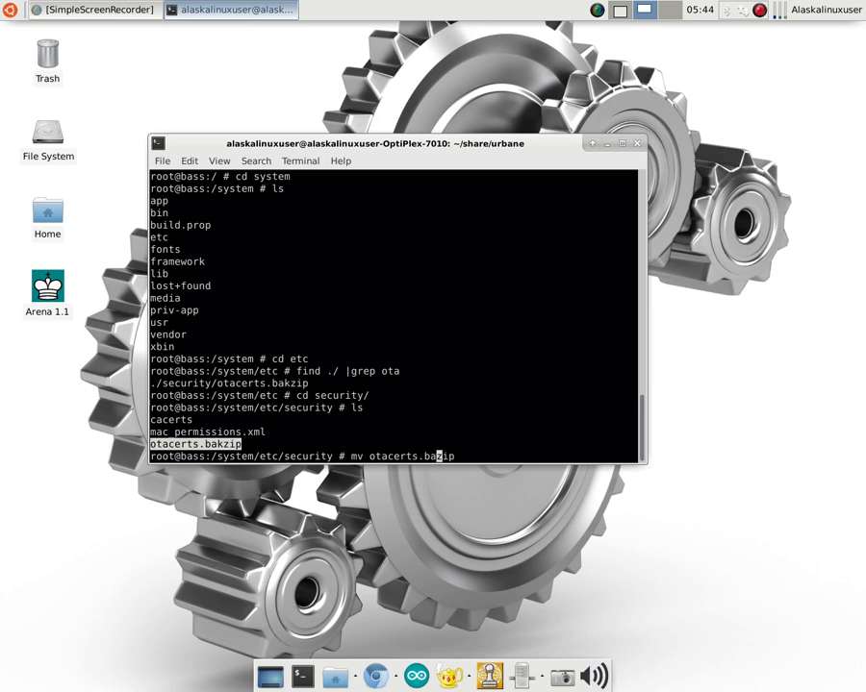
pyautogui.write('zip otacerts.bakzip')
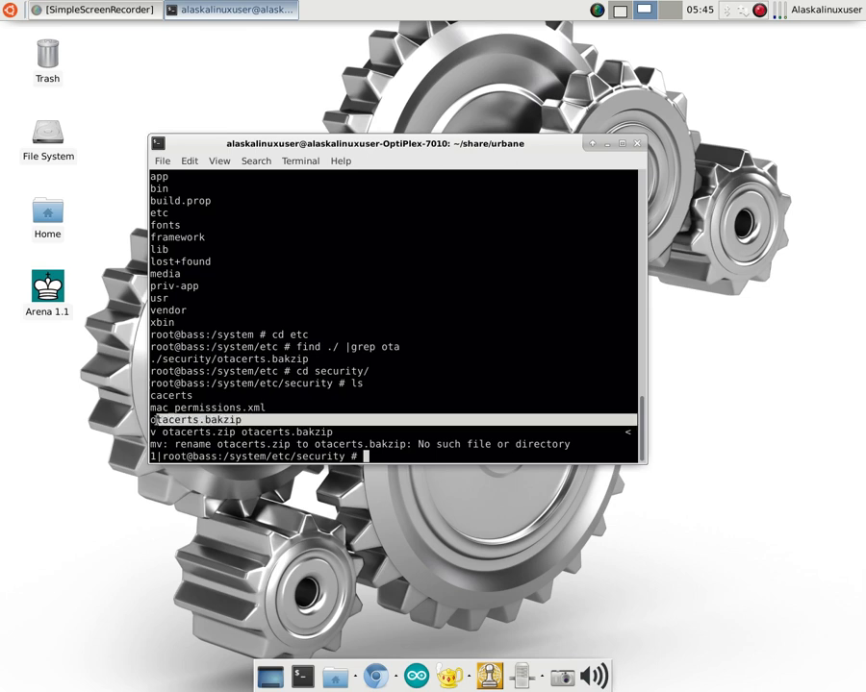
pyautogui.moveTo(455, 386)
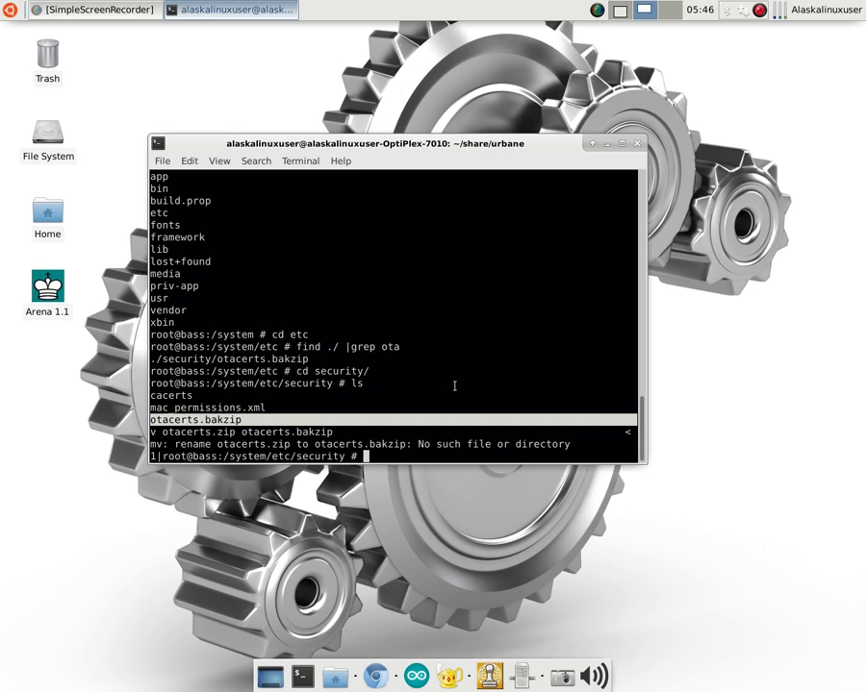
# - Go back to the root directory and search ./system for 'fota', finding no matches
pyautogui.write('cd ..')
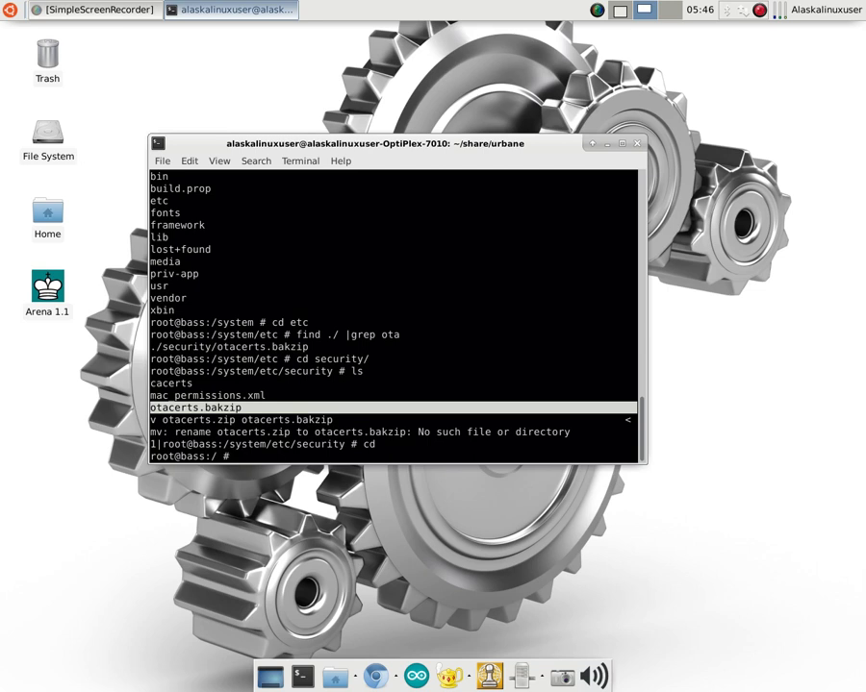
pyautogui.write('find ./ |')
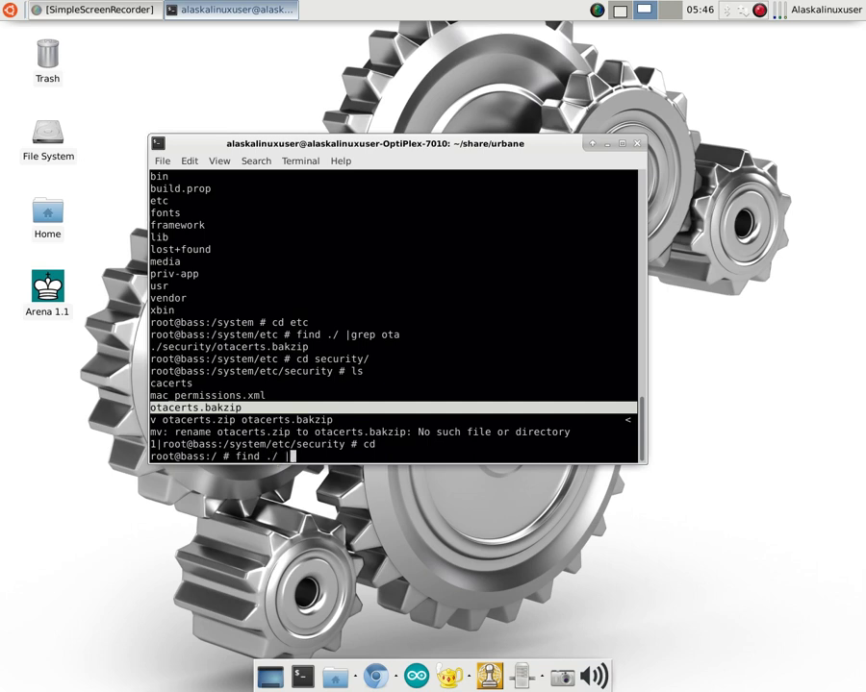
pyautogui.write('system')
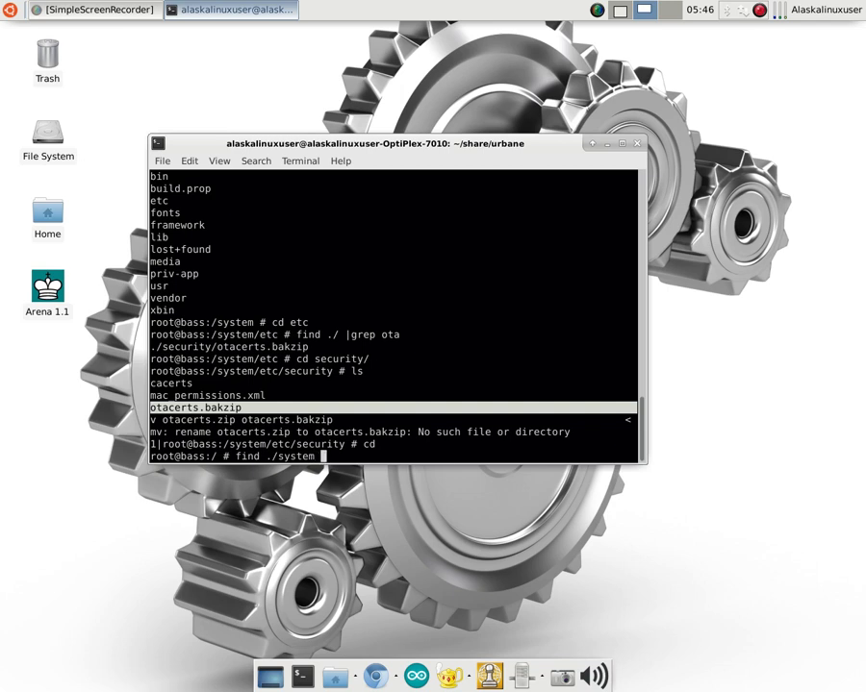
pyautogui.write('grep')
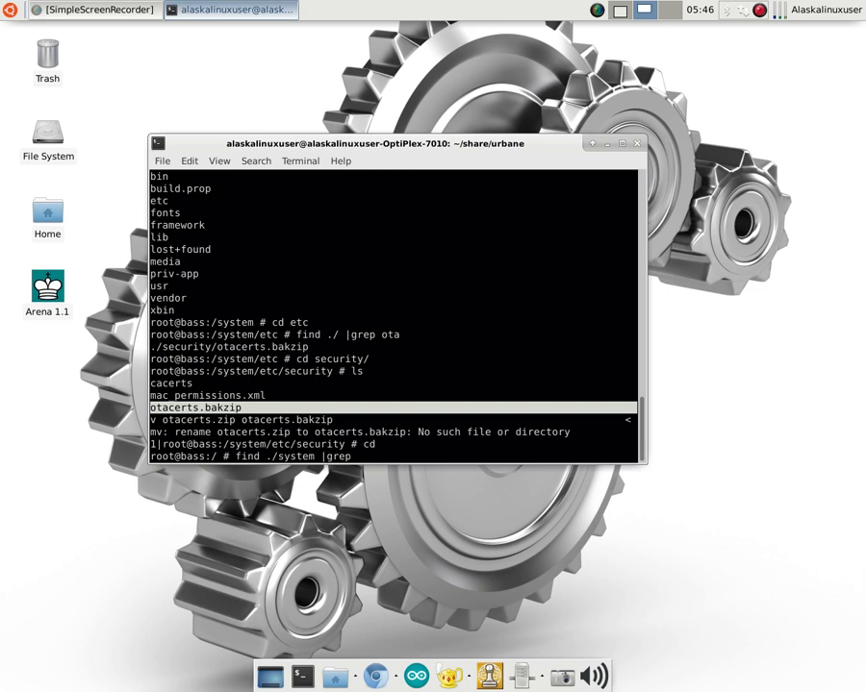
pyautogui.write('fota')
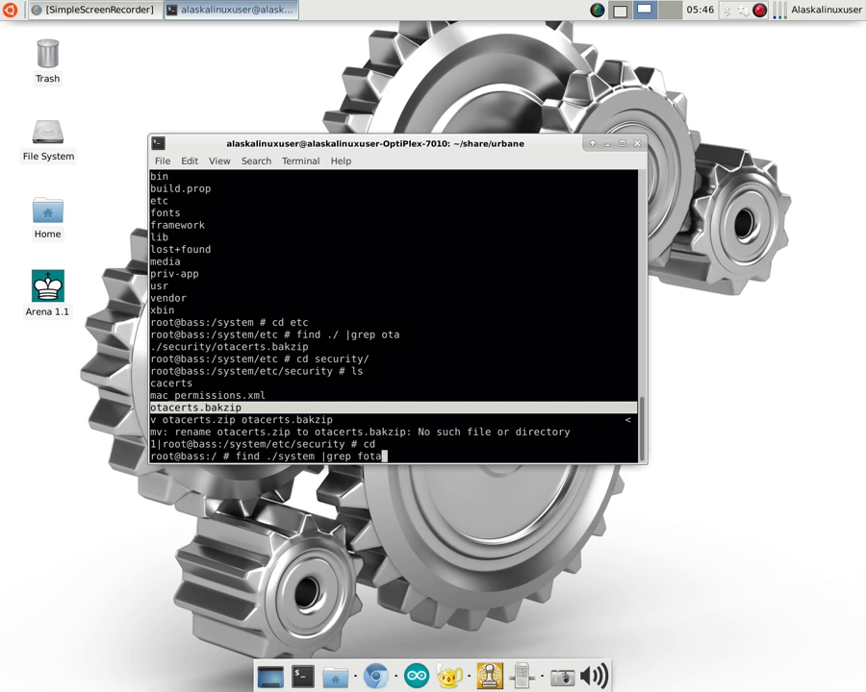
pyautogui.press('Return')
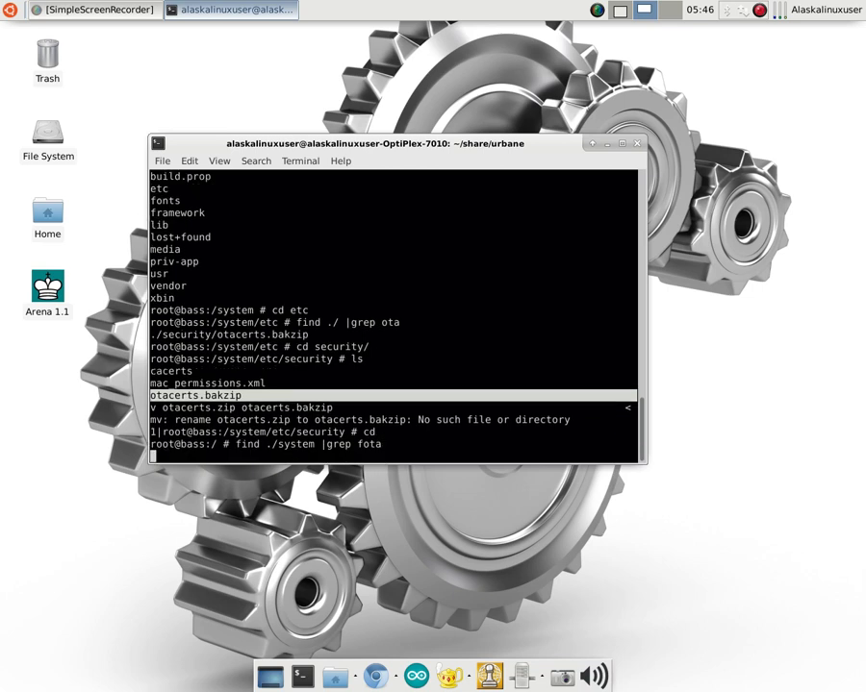
pyautogui.press('Return')
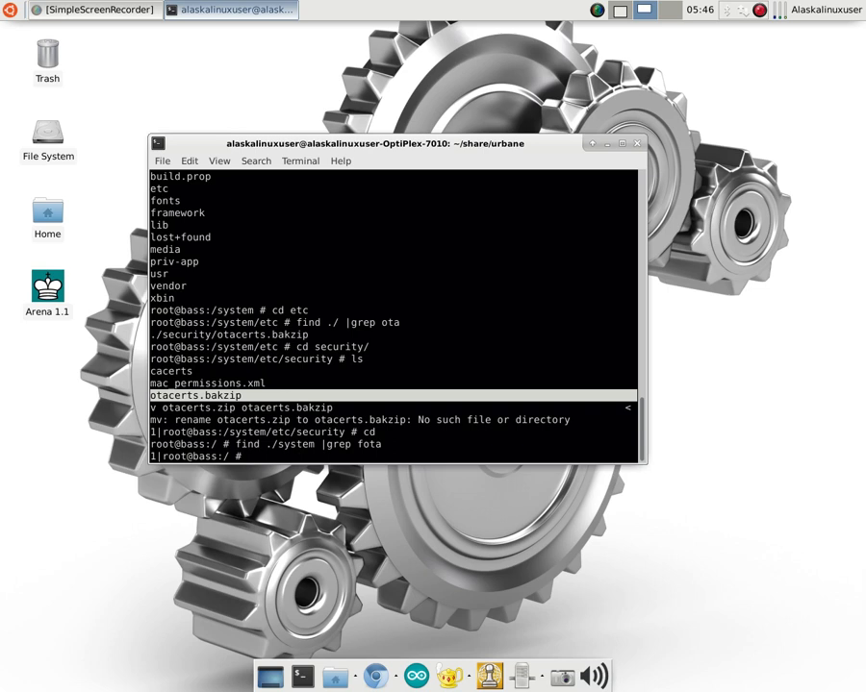